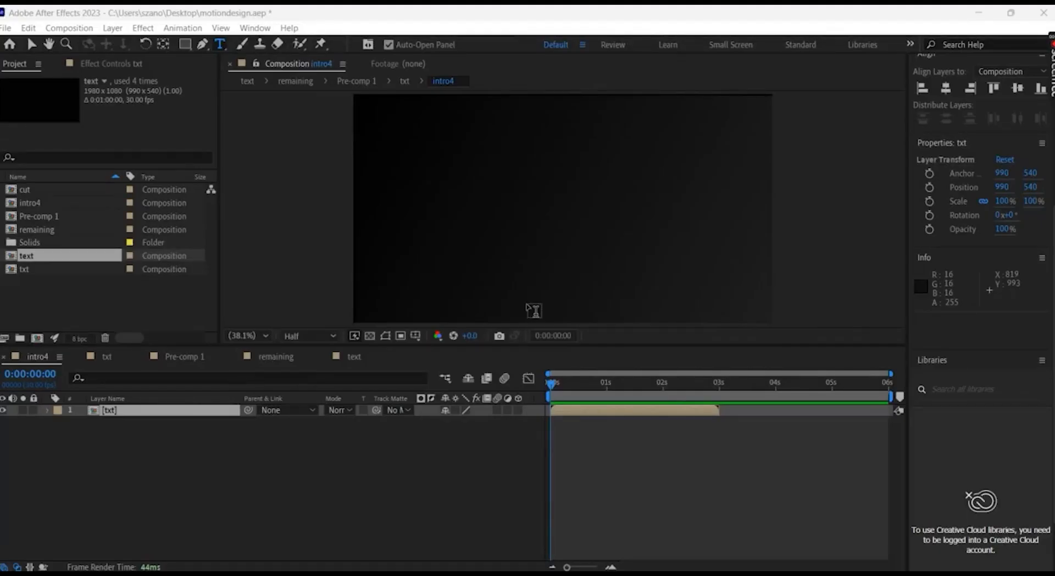
pyautogui.moveTo(598, 389)
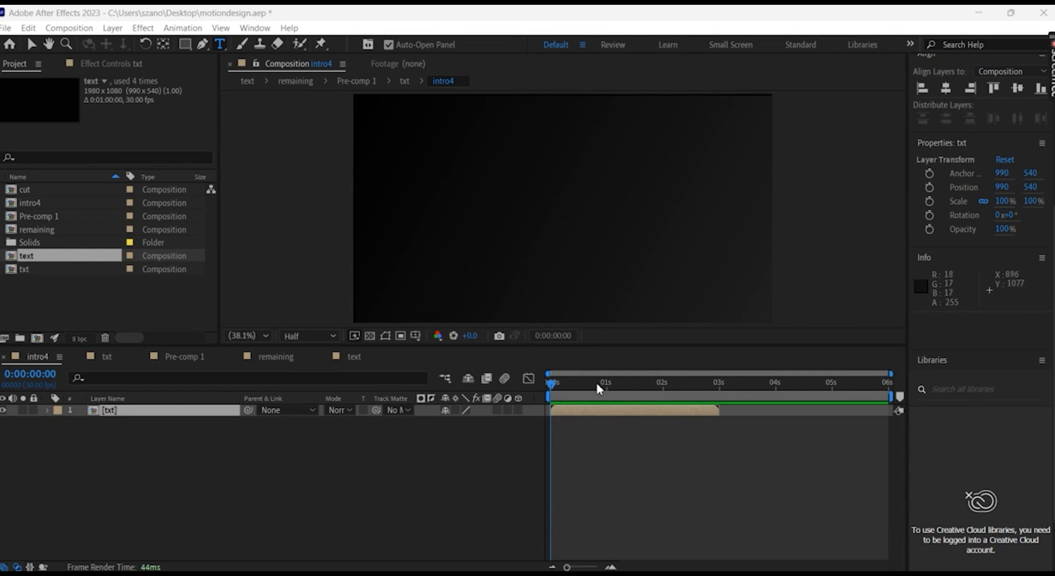
pyautogui.moveTo(441, 454)
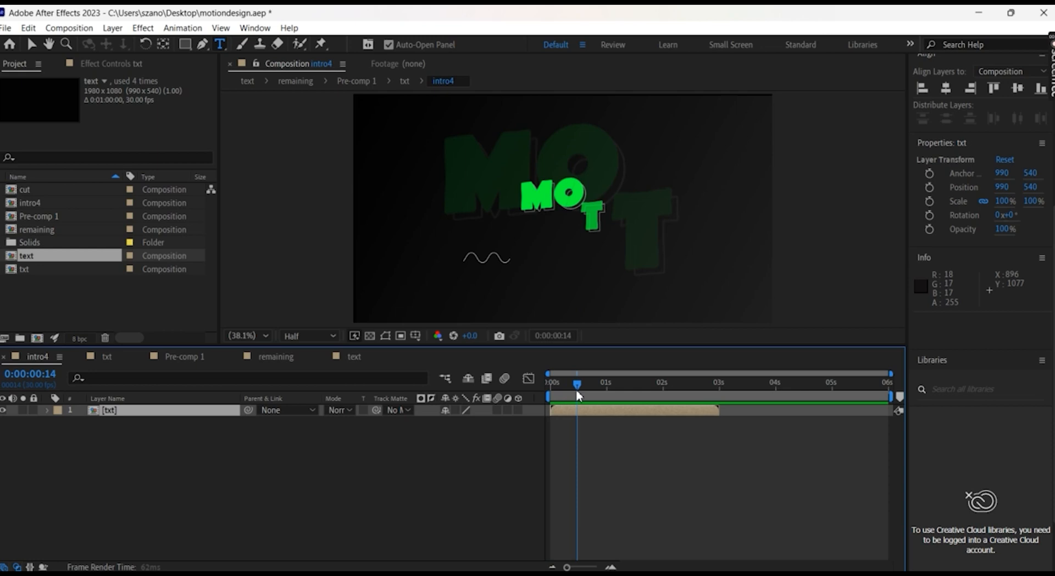
# Preview the MOTION DESIGN intro and the STAY CREATIVE intro in the text composition
pyautogui.moveTo(576, 381); pyautogui.dragTo(716, 381)
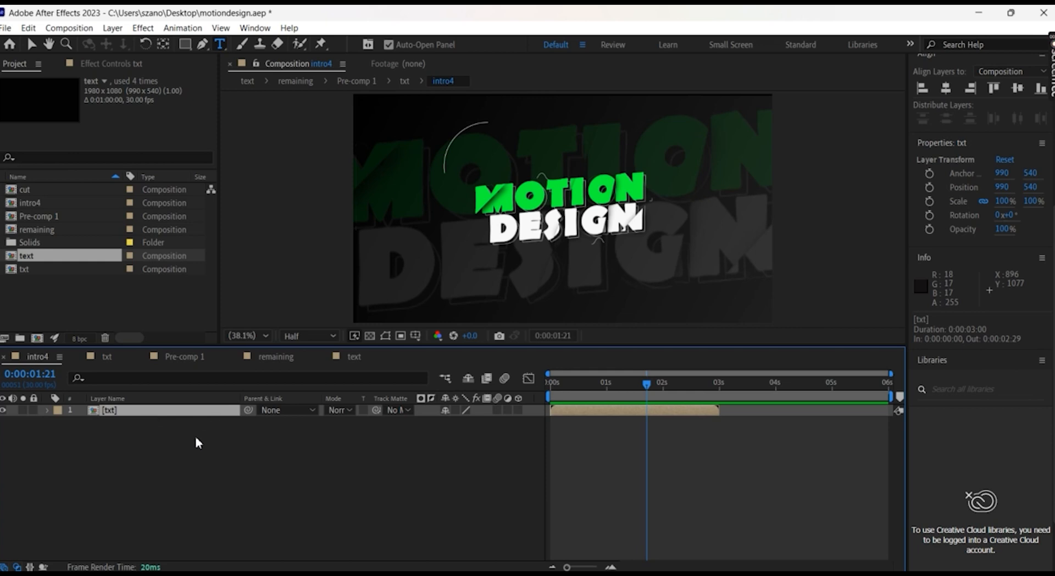
pyautogui.moveTo(723, 425)
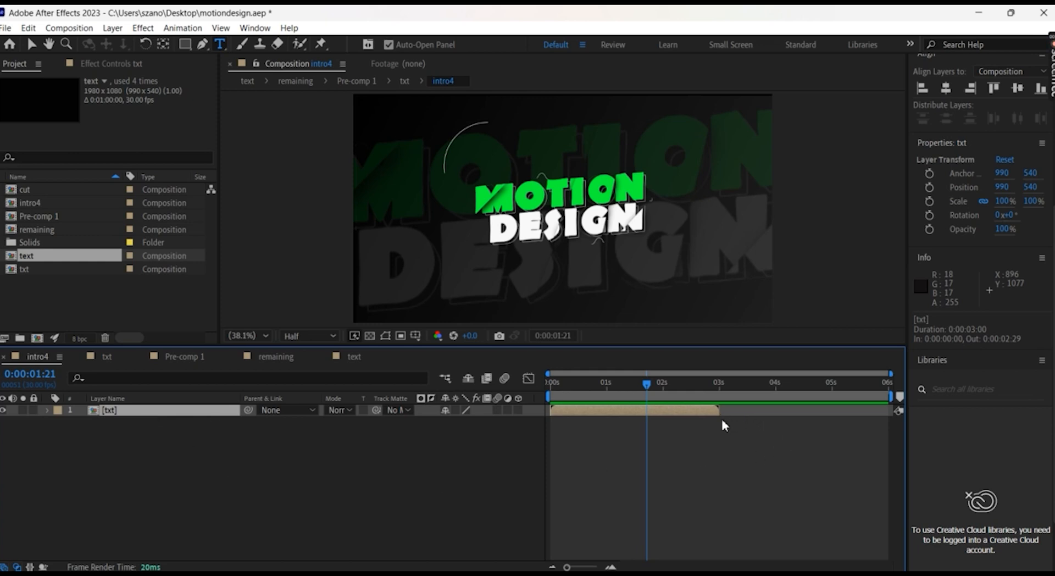
pyautogui.moveTo(746, 435)
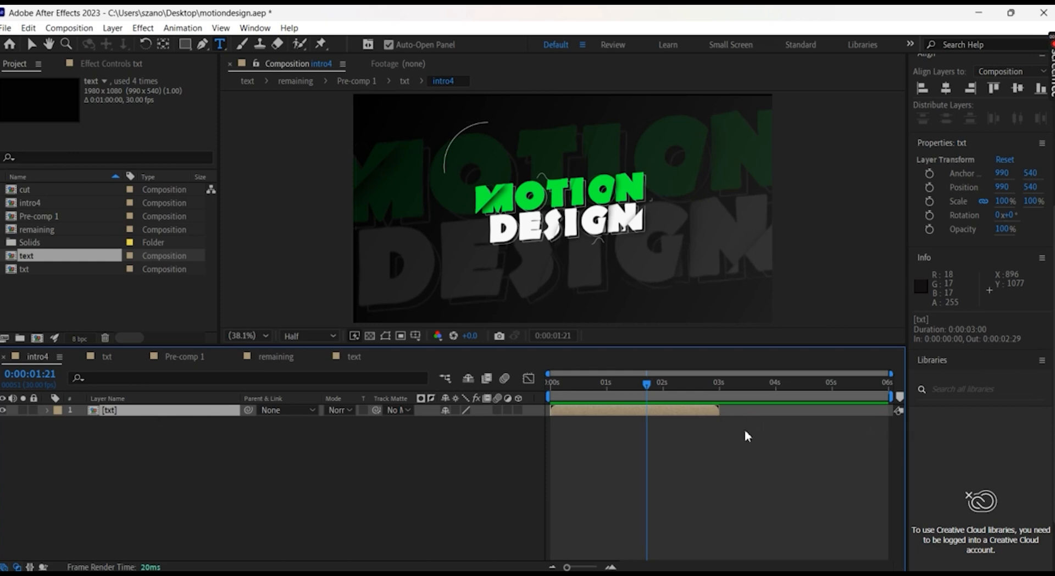
pyautogui.moveTo(763, 333)
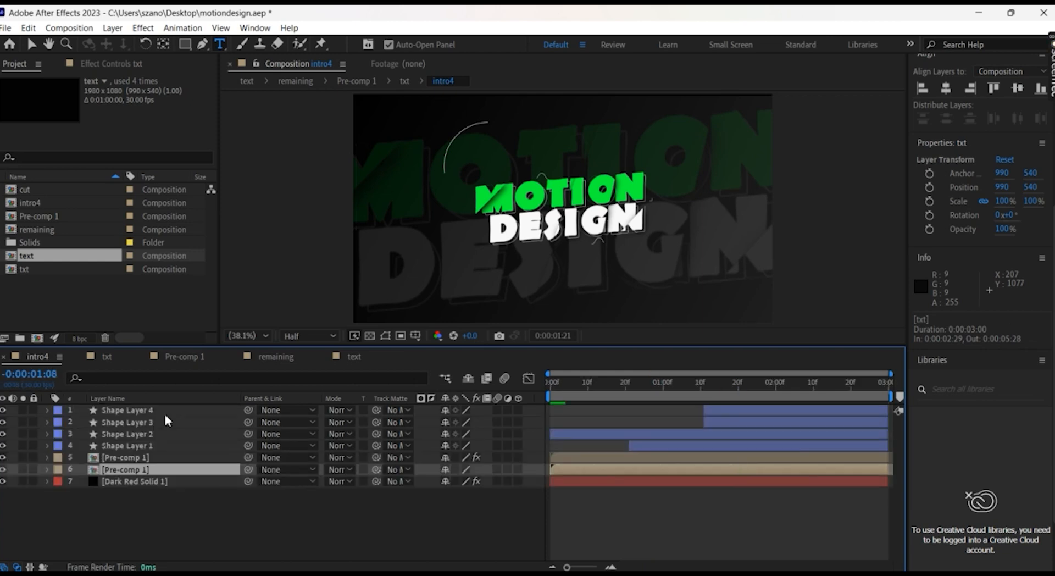
pyautogui.doubleClick(124, 469)
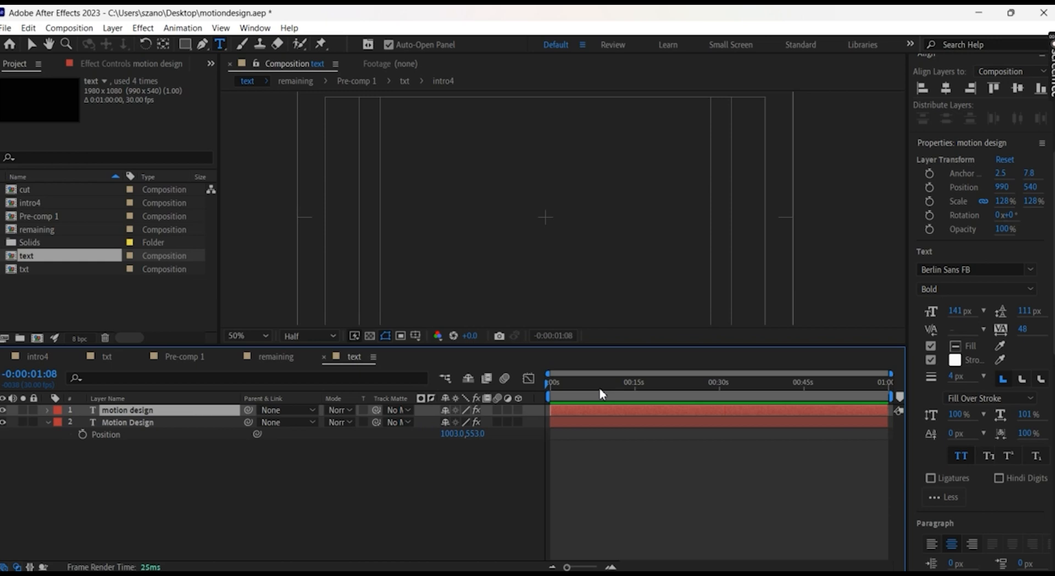
pyautogui.click(750, 381)
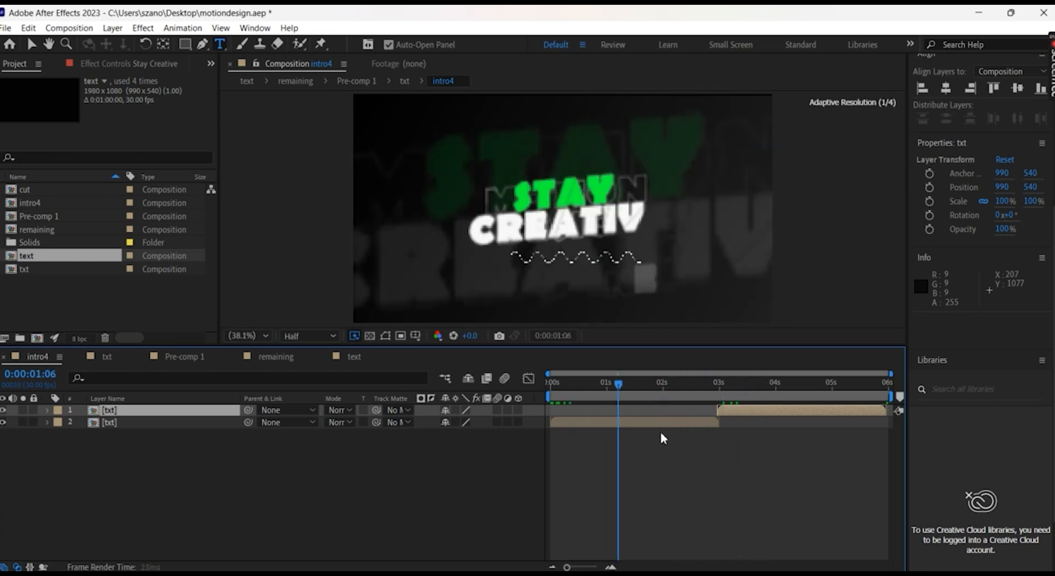
pyautogui.moveTo(616, 382); pyautogui.dragTo(603, 382)
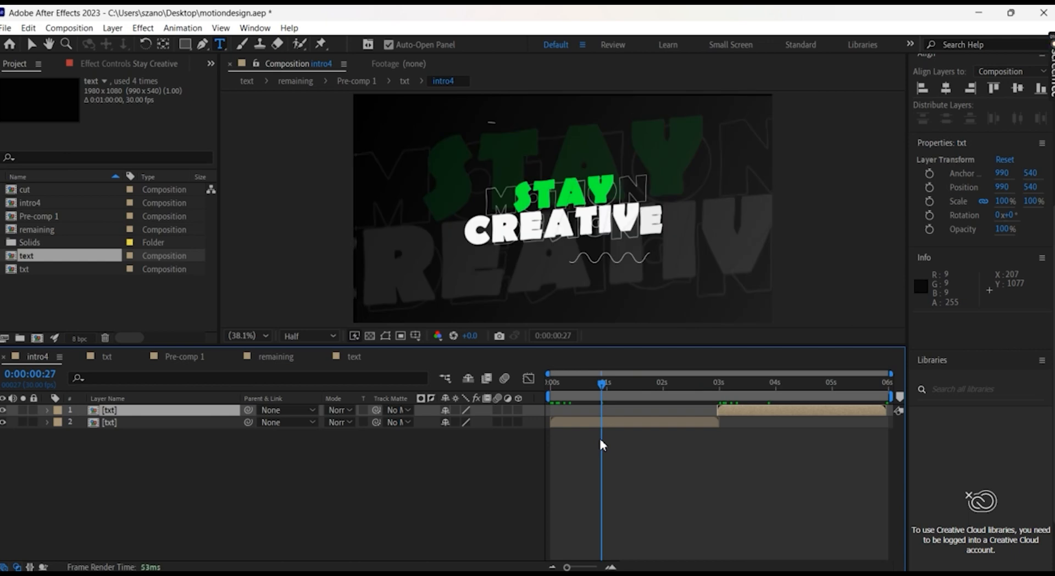
pyautogui.moveTo(891, 546)
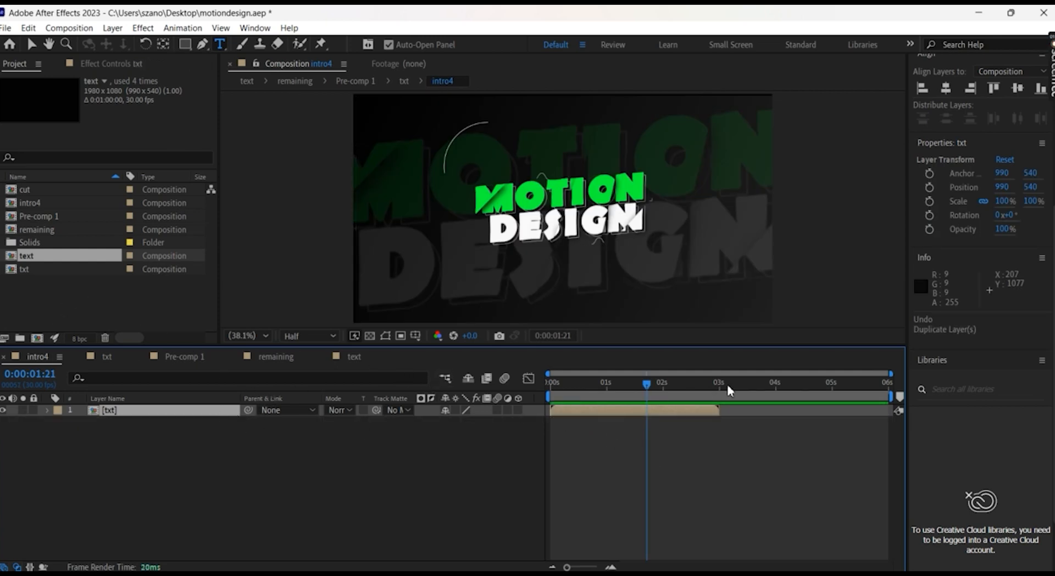
pyautogui.moveTo(619, 493)
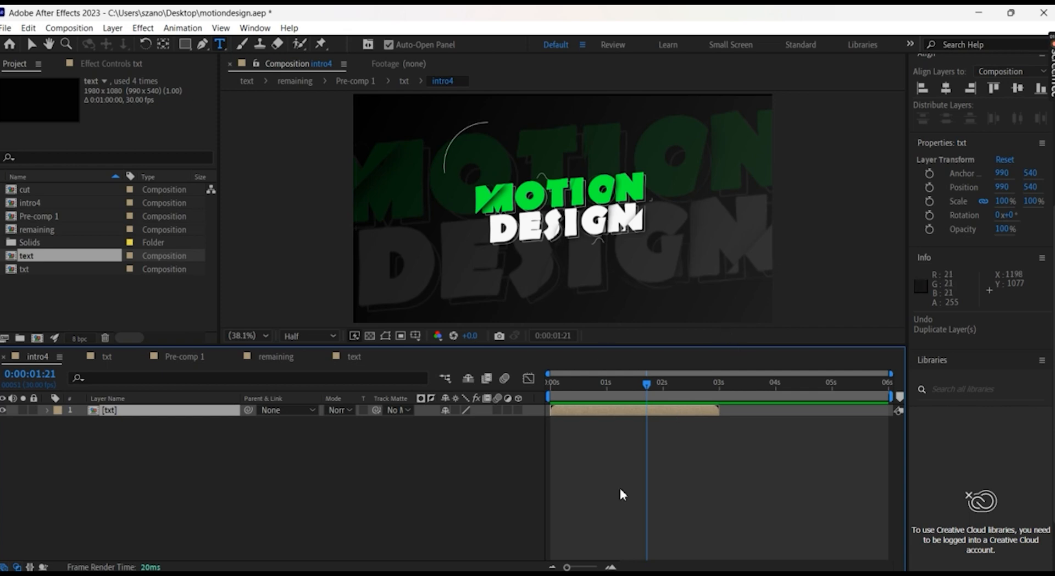
pyautogui.moveTo(154, 420)
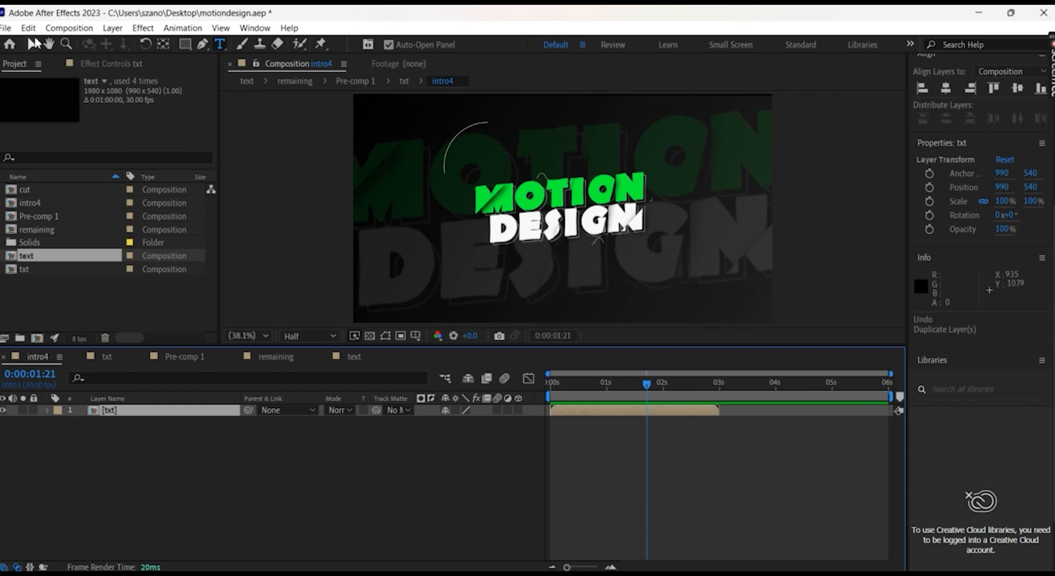
# Collect Files with Reduce Project kept checked, saving the project first, into the motiondesign folder
pyautogui.click(6, 27)
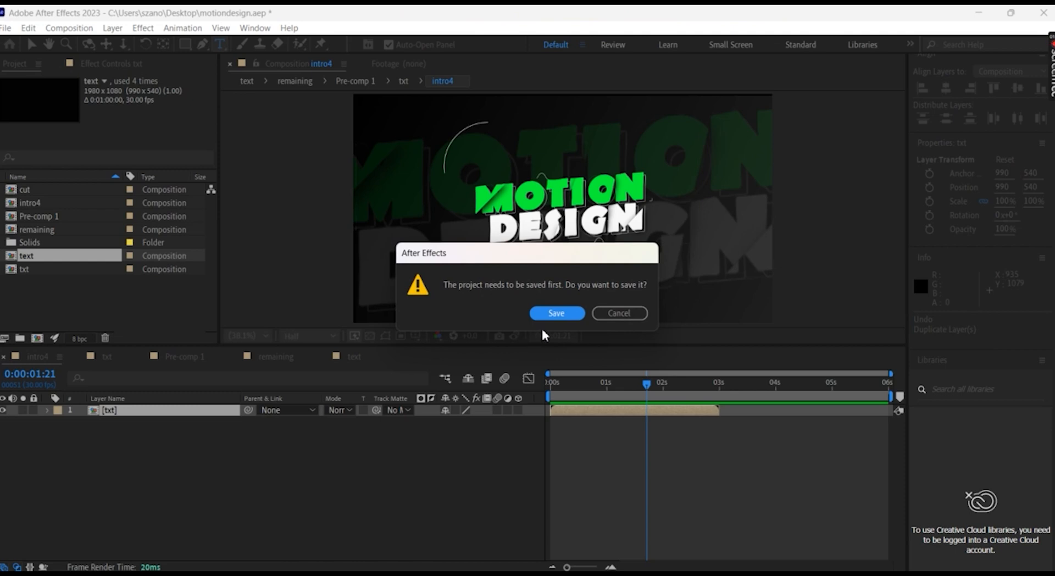
pyautogui.moveTo(570, 314)
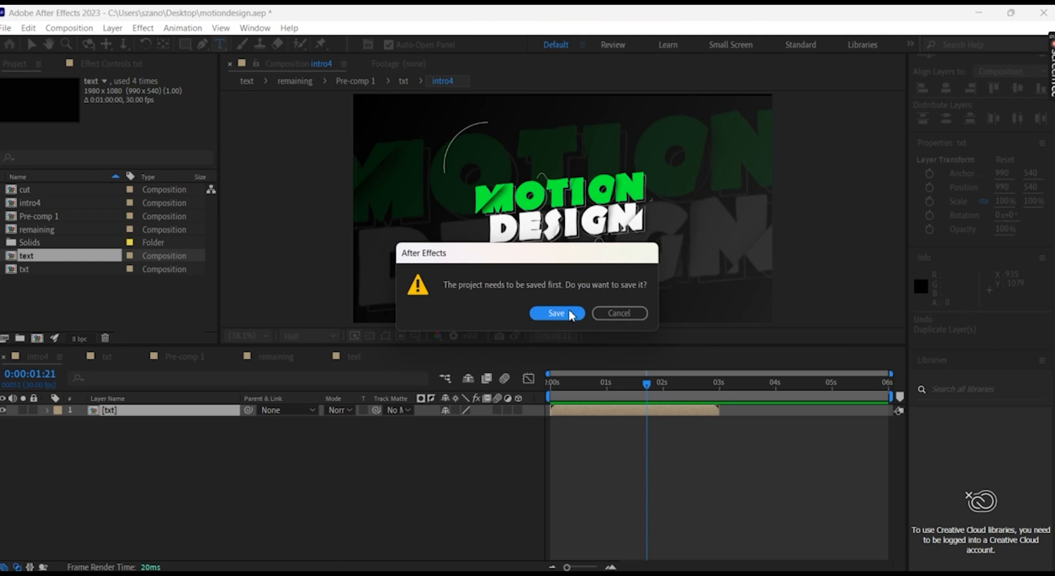
pyautogui.click(556, 313)
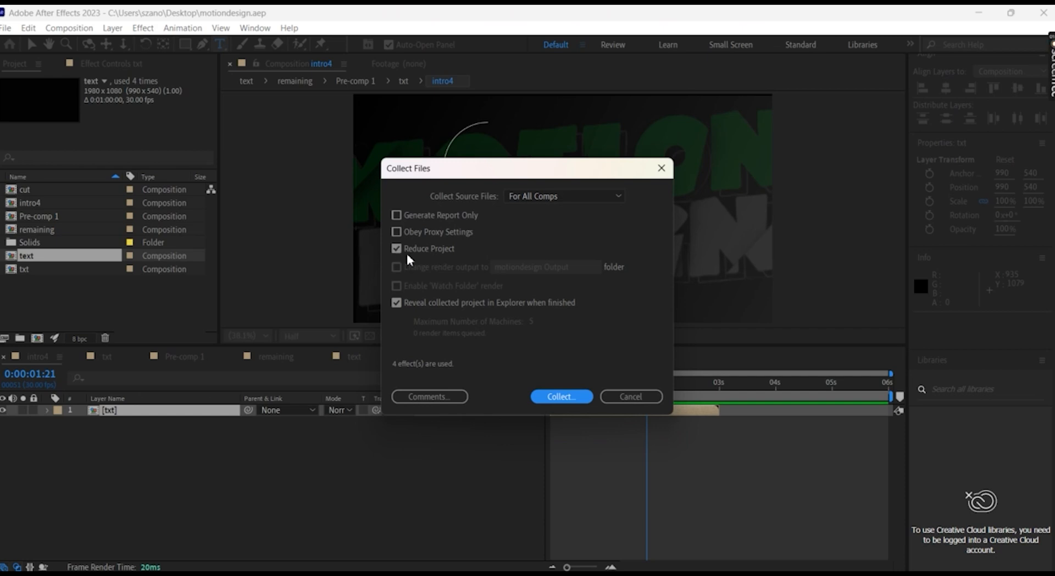
pyautogui.click(396, 248)
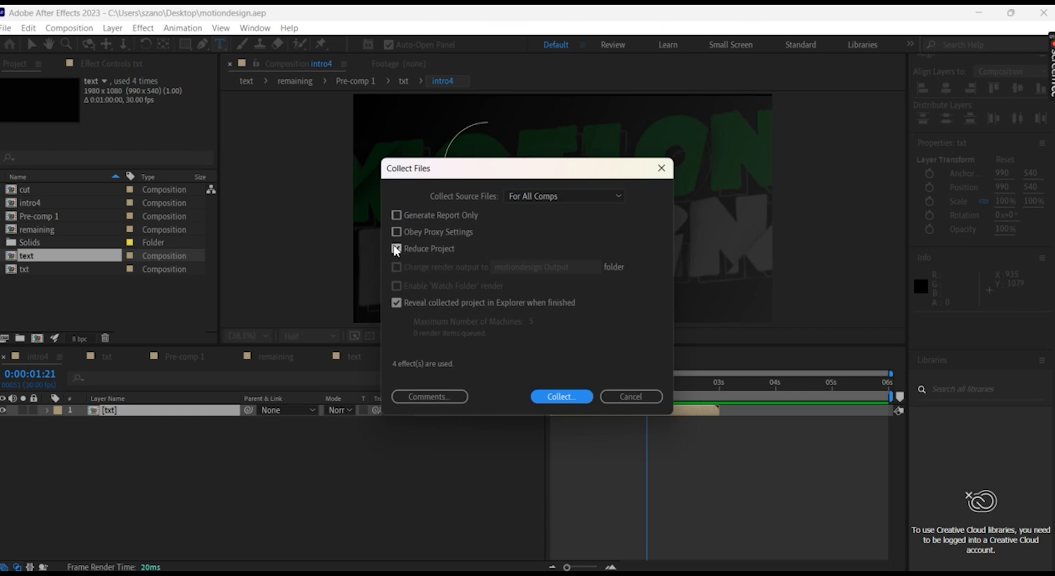
pyautogui.click(396, 248)
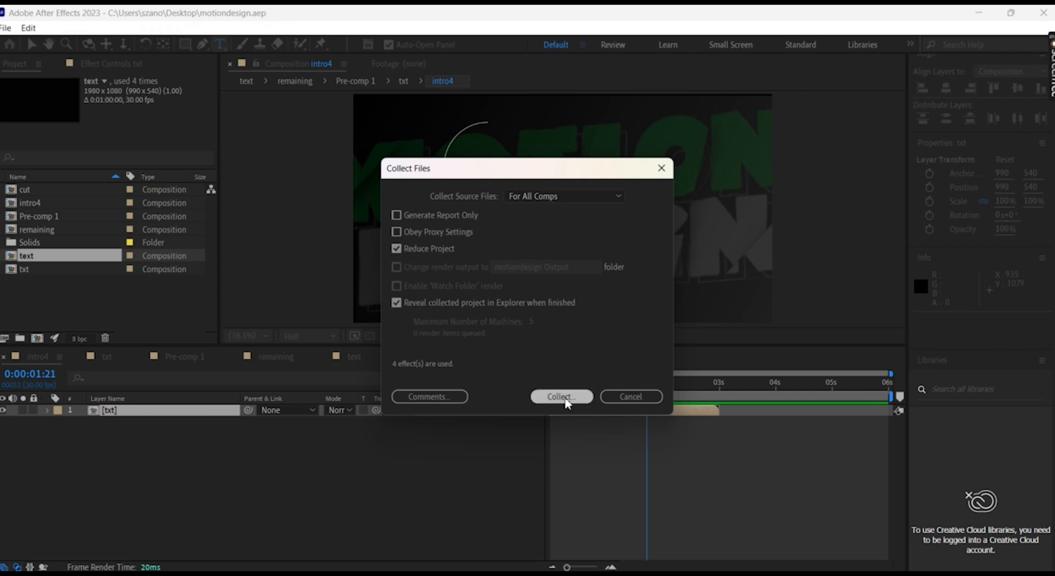
pyautogui.click(562, 396)
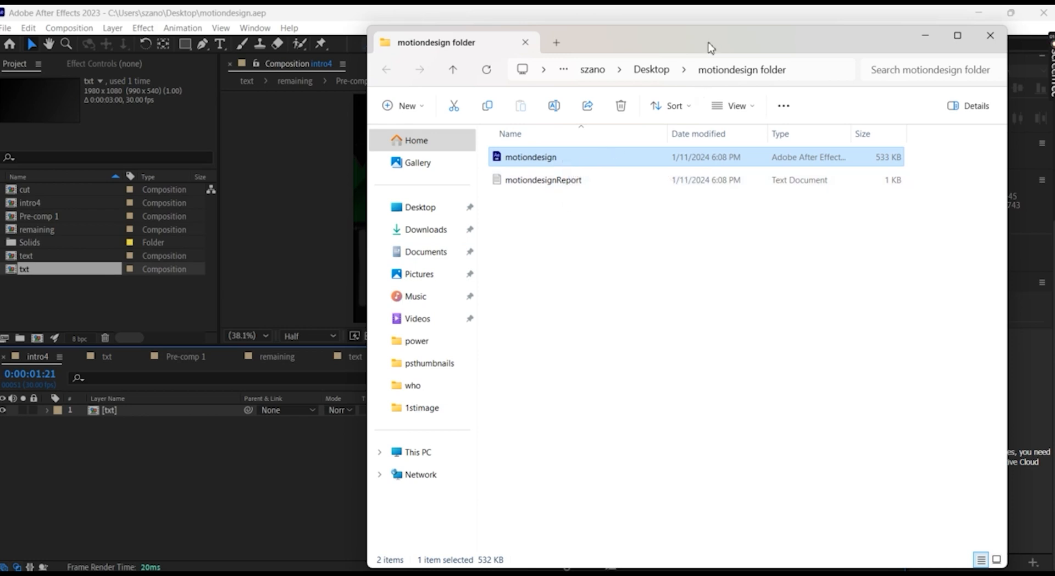
pyautogui.moveTo(534, 166)
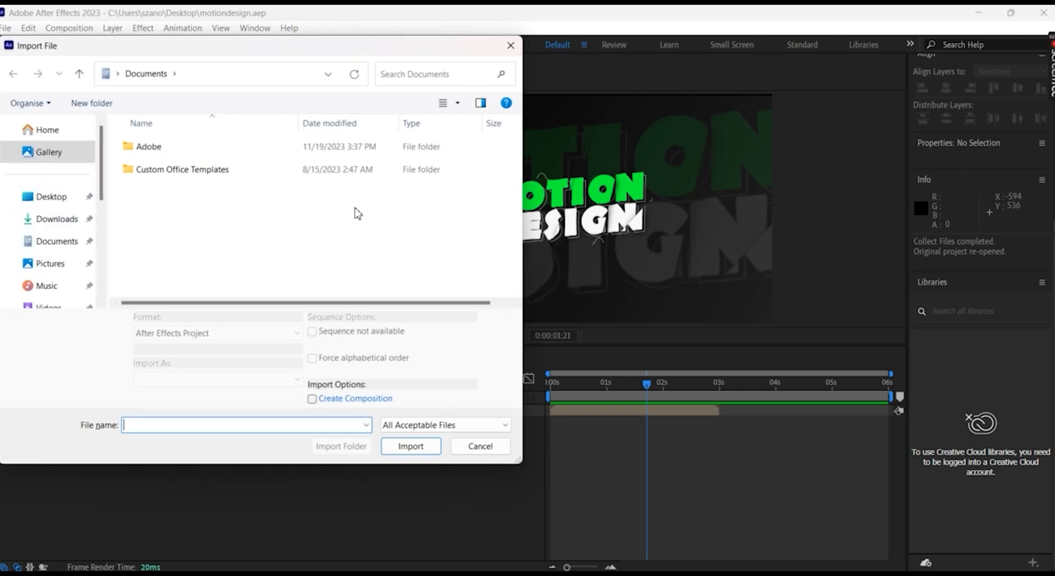
# Select the collected motiondesign project from Desktop > motiondesign with Import As set to Project
pyautogui.click(50, 197)
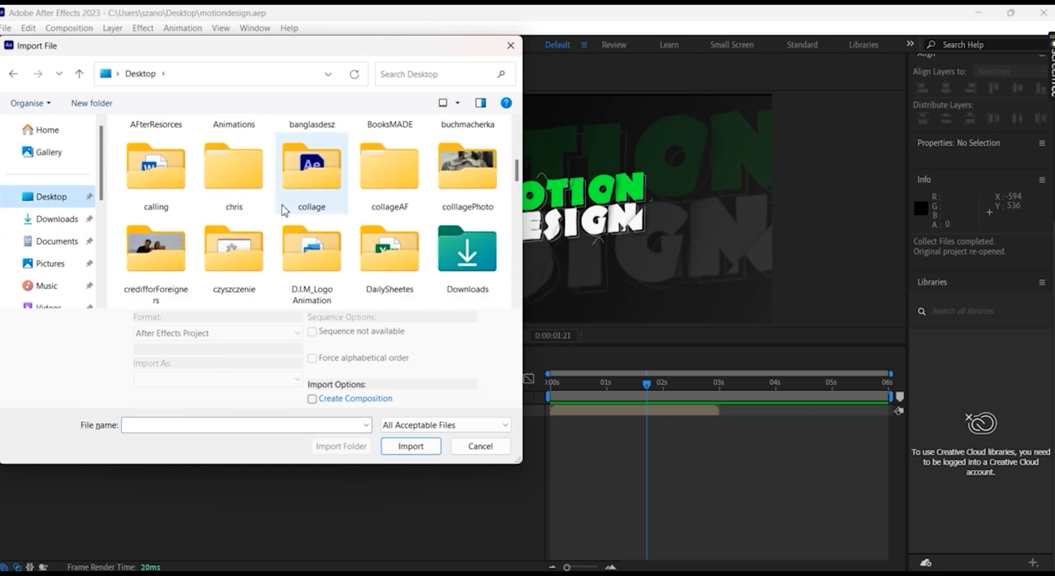
pyautogui.scroll(-3)
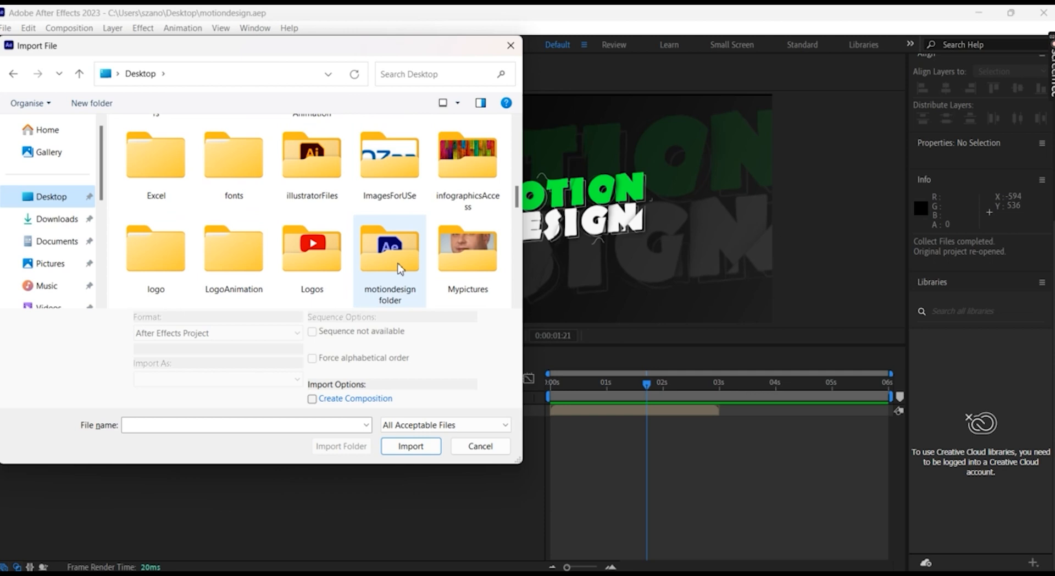
pyautogui.doubleClick(389, 247)
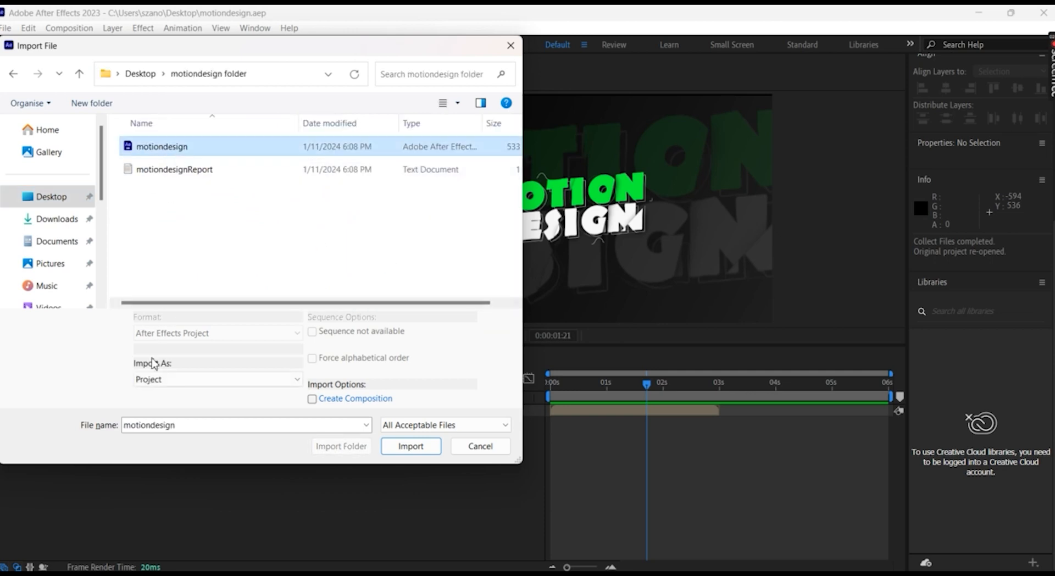
pyautogui.click(216, 379)
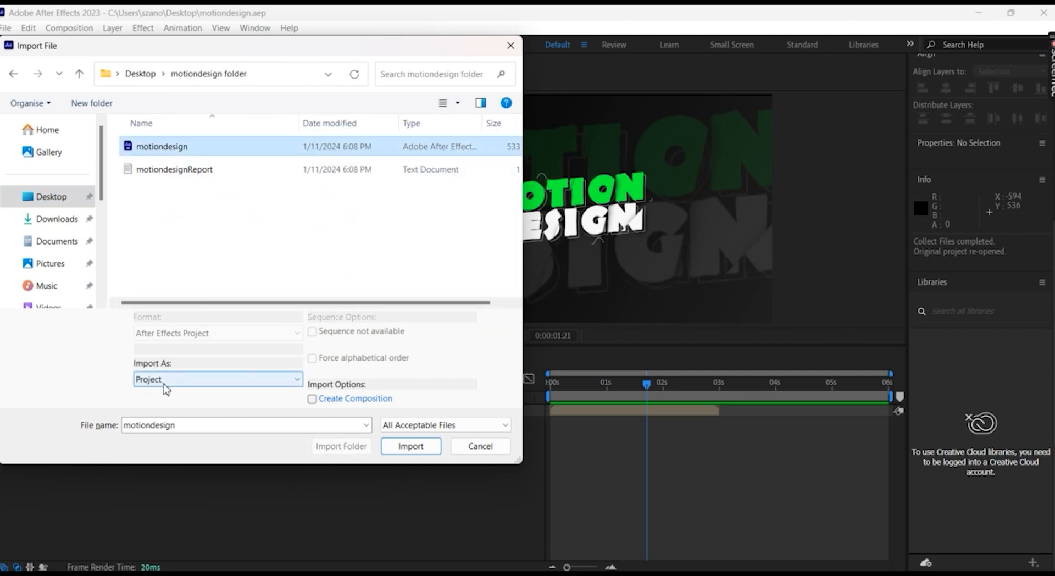
pyautogui.click(409, 446)
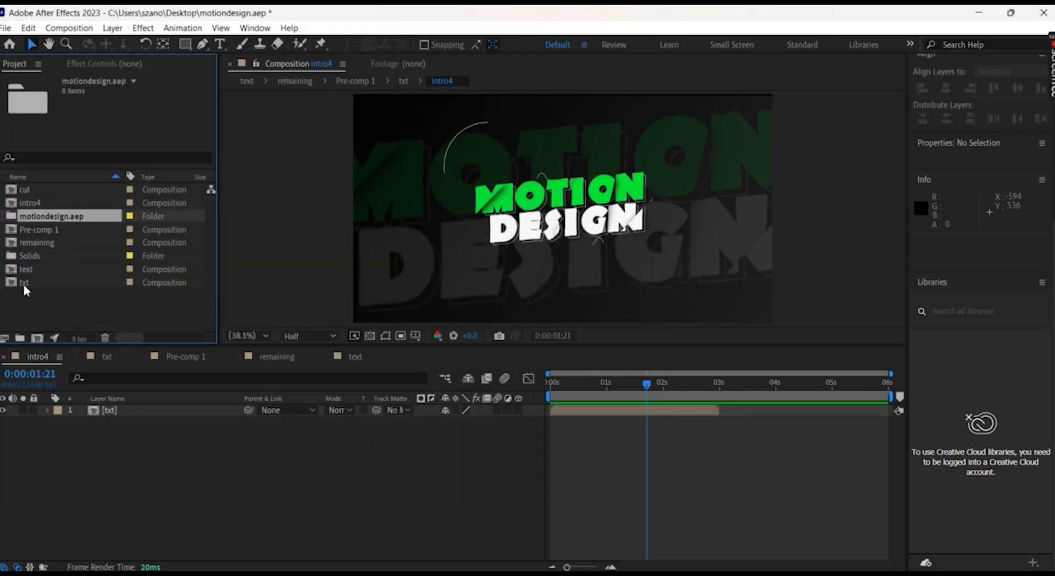
# Drag the motiondesign.aep compositions and solid into intro4 at about 3 seconds and open the text comp
pyautogui.click(5, 215)
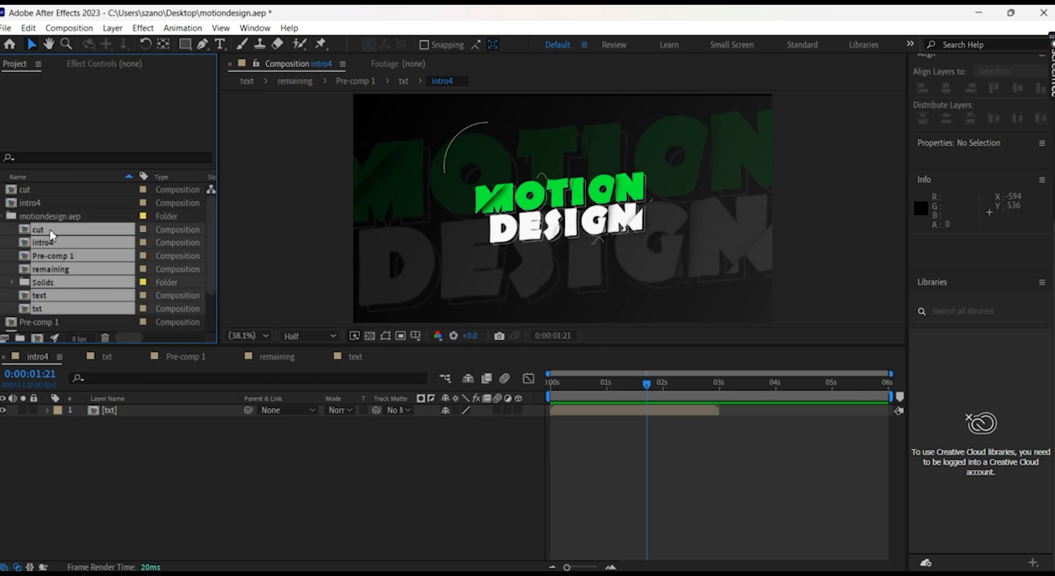
pyautogui.moveTo(53, 235); pyautogui.dragTo(130, 452)
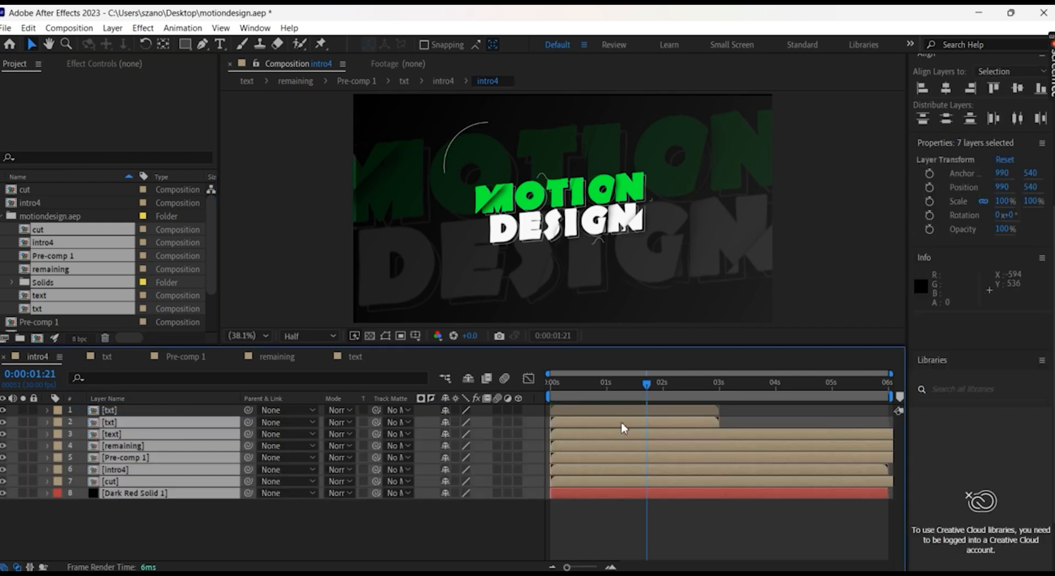
pyautogui.moveTo(577, 426)
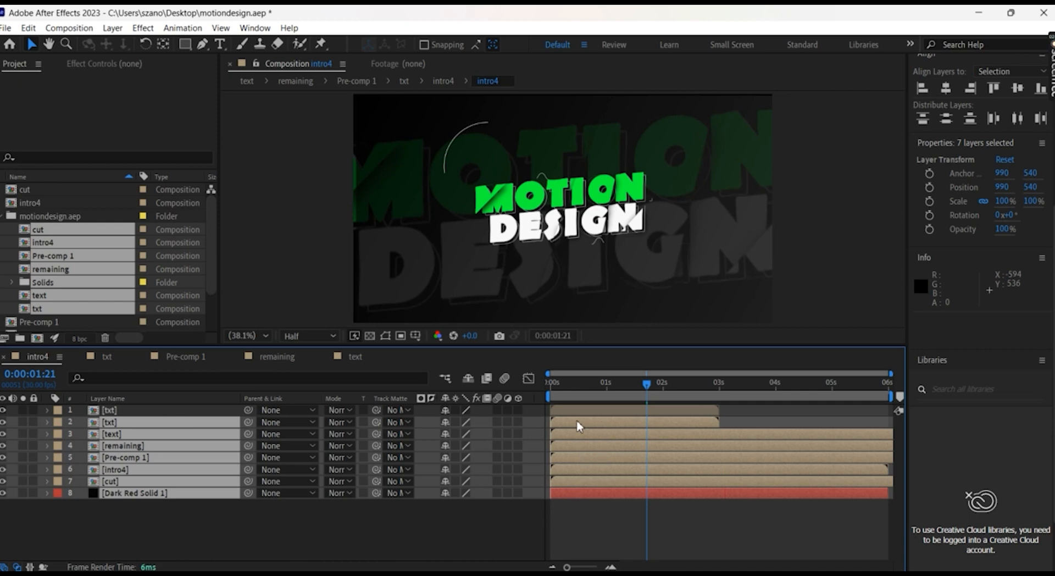
pyautogui.moveTo(582, 498)
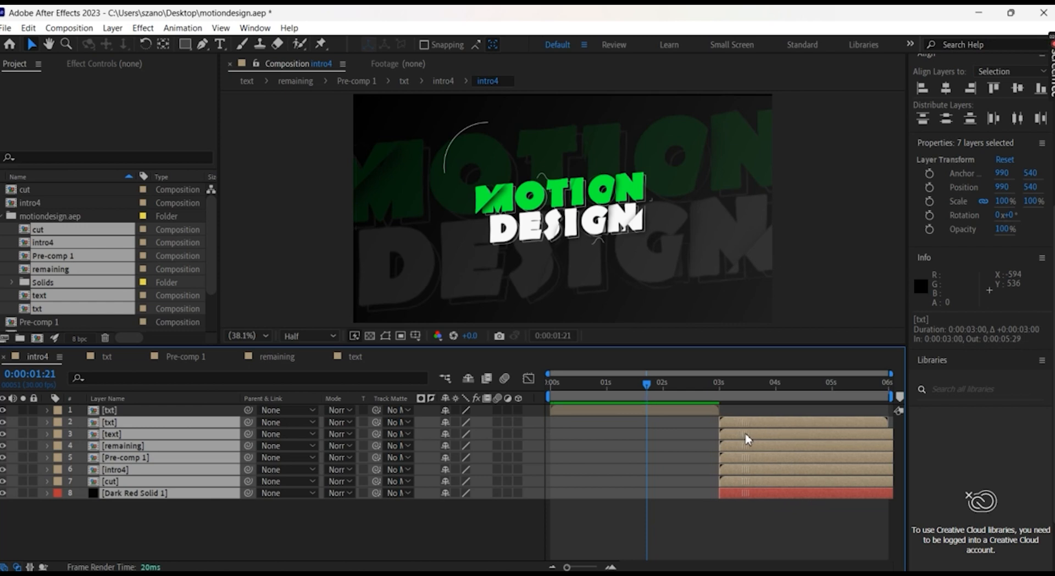
pyautogui.click(548, 382)
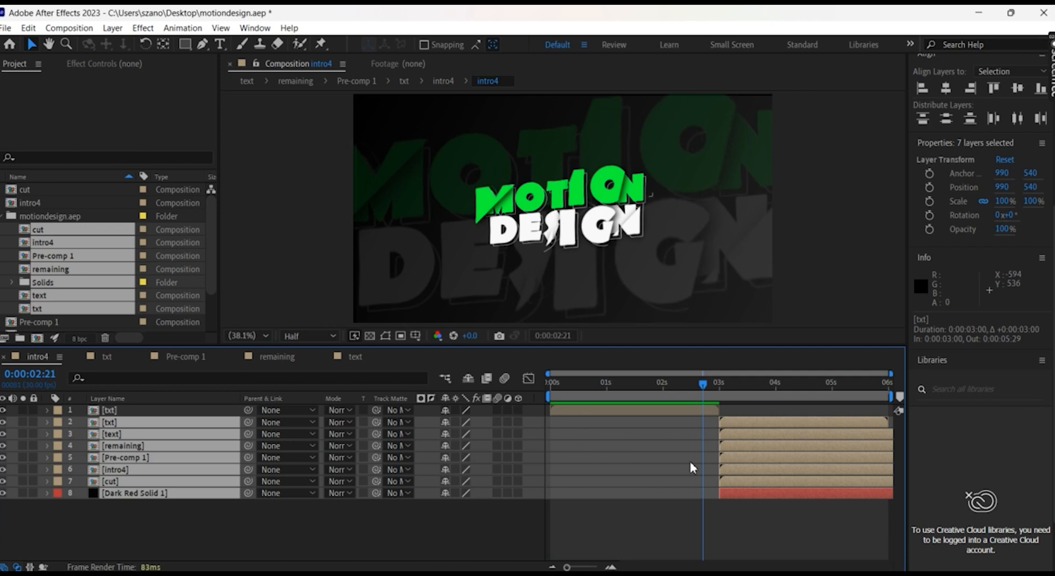
pyautogui.click(111, 433)
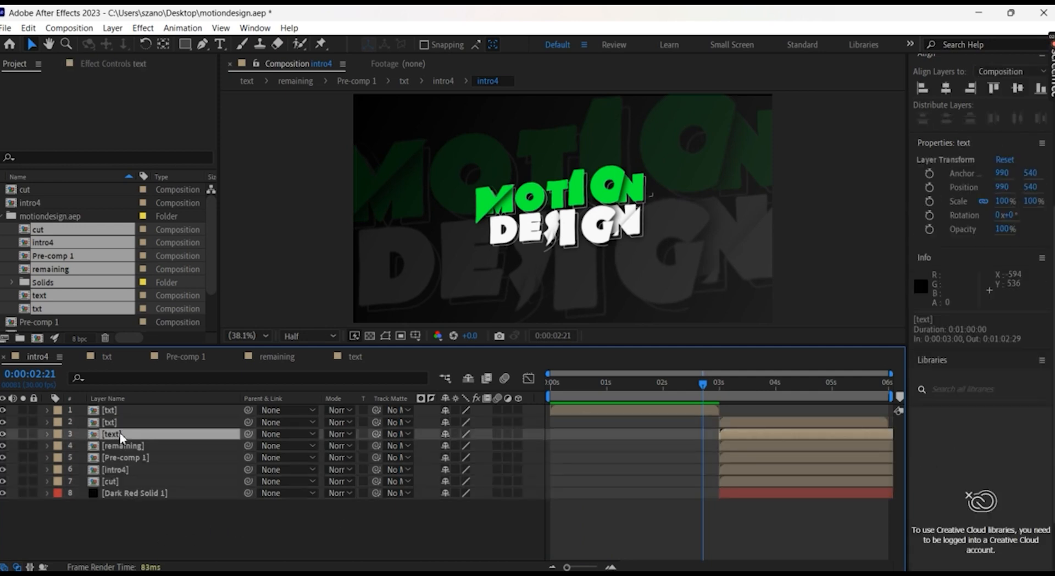
pyautogui.doubleClick(111, 433)
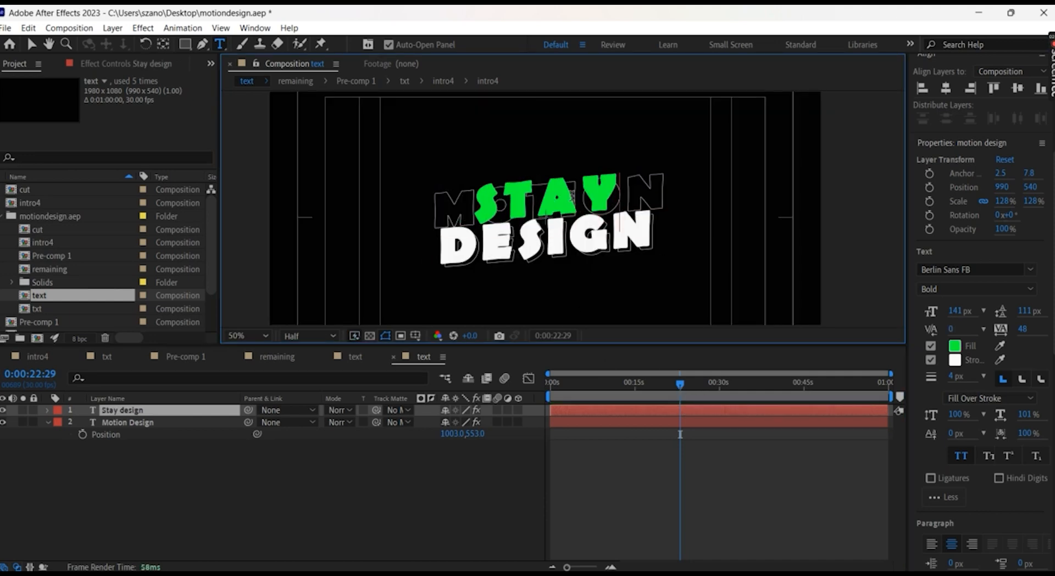
# Pick a red fill and retype the title's second line so it reads STAY CREATIVE
pyautogui.click(954, 347)
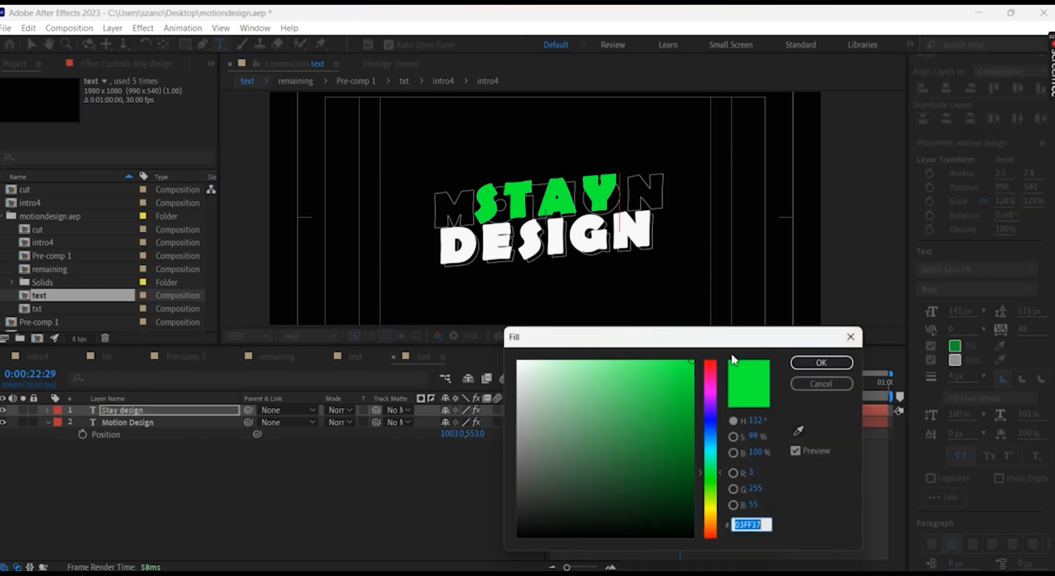
pyautogui.click(708, 362)
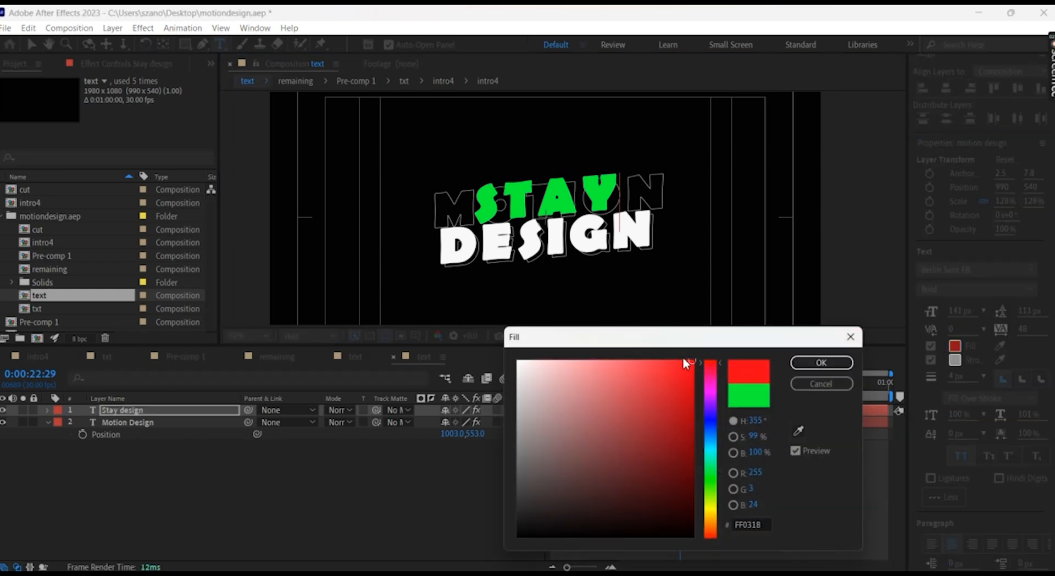
pyautogui.click(821, 363)
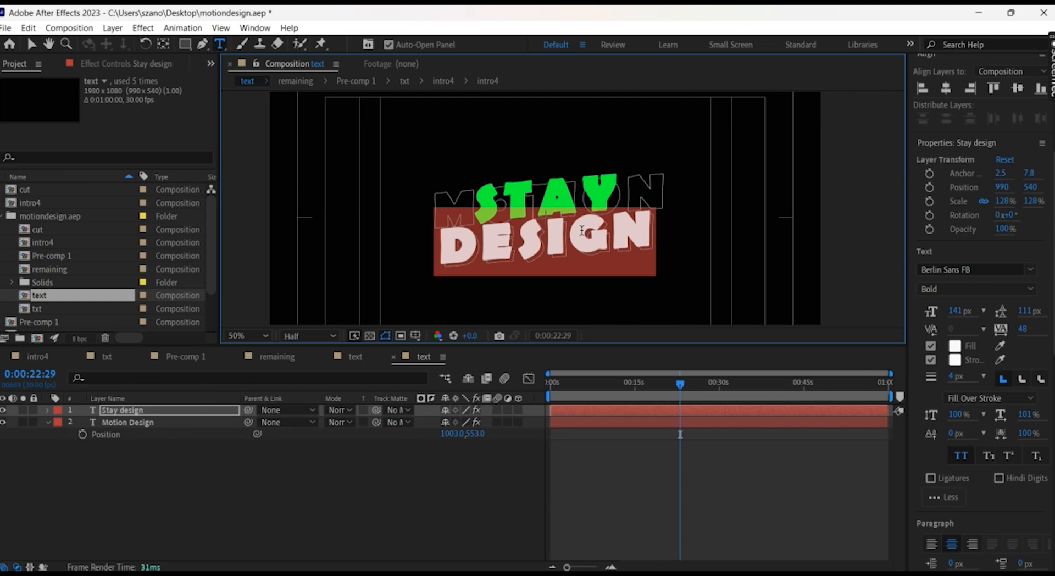
pyautogui.write('Creat')
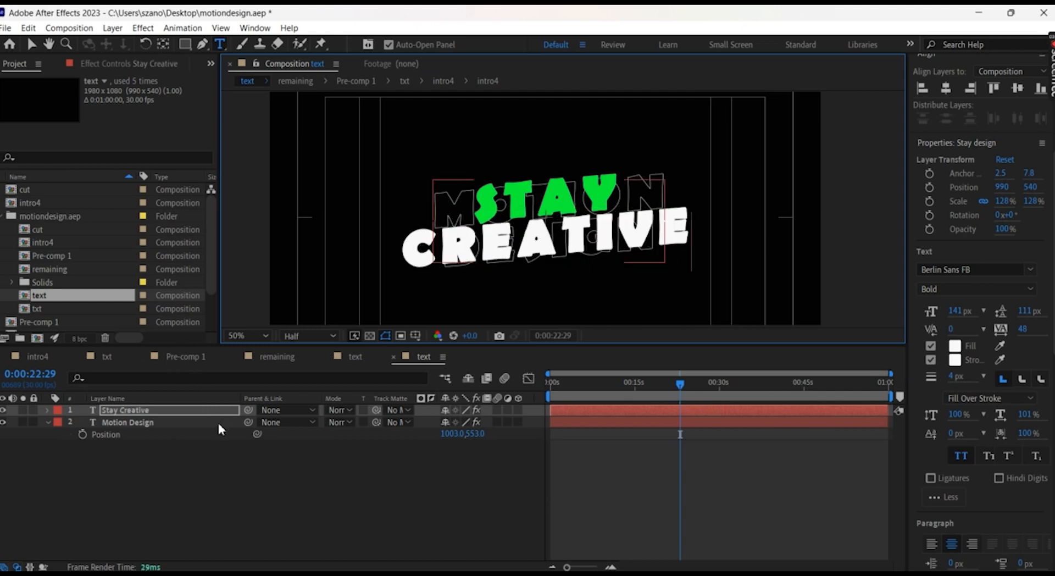
pyautogui.click(127, 422)
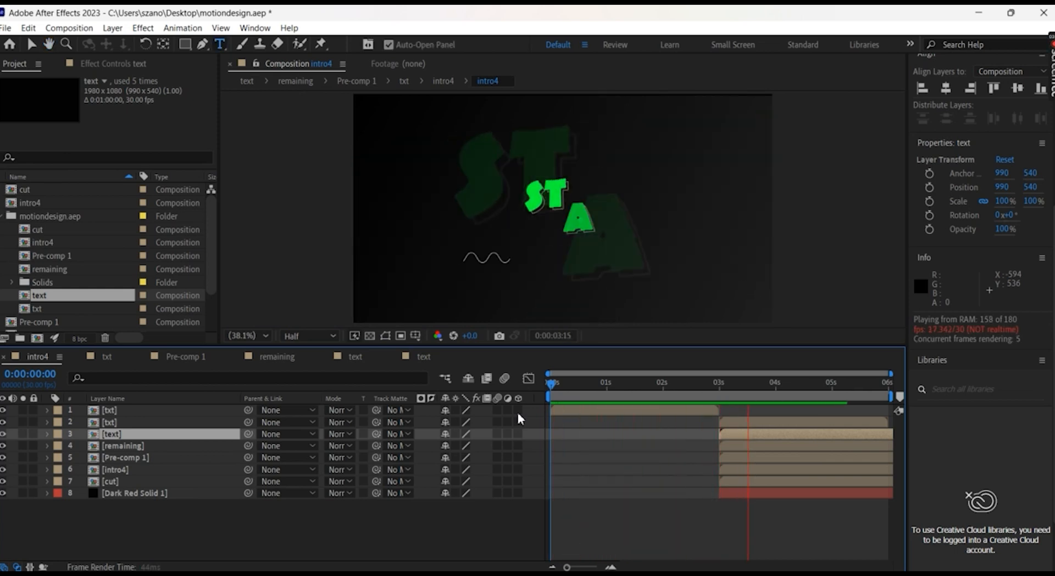
# Fill the word STAY red in the text comp and return to intro4
pyautogui.click(775, 382)
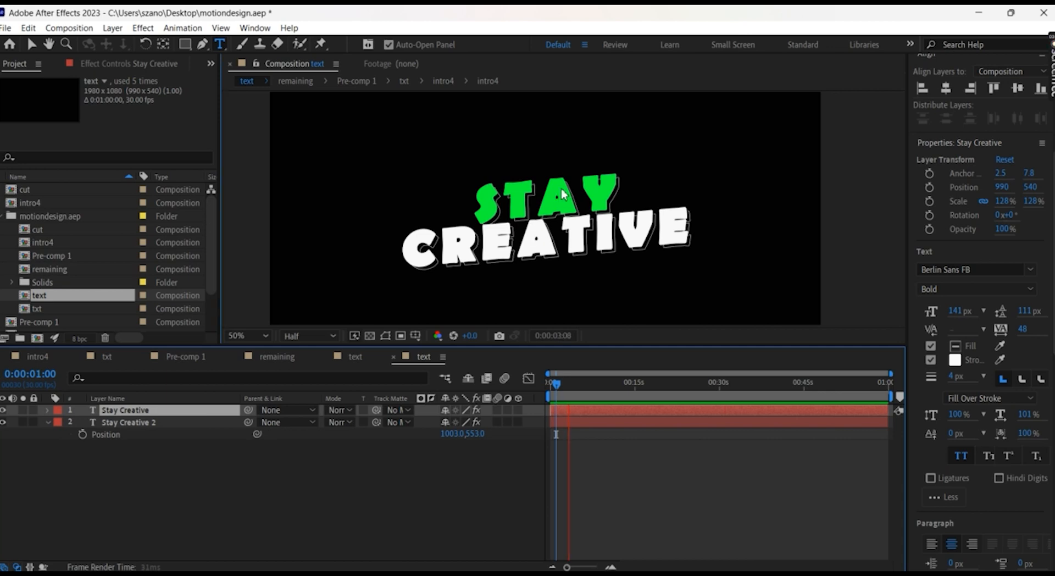
pyautogui.click(955, 345)
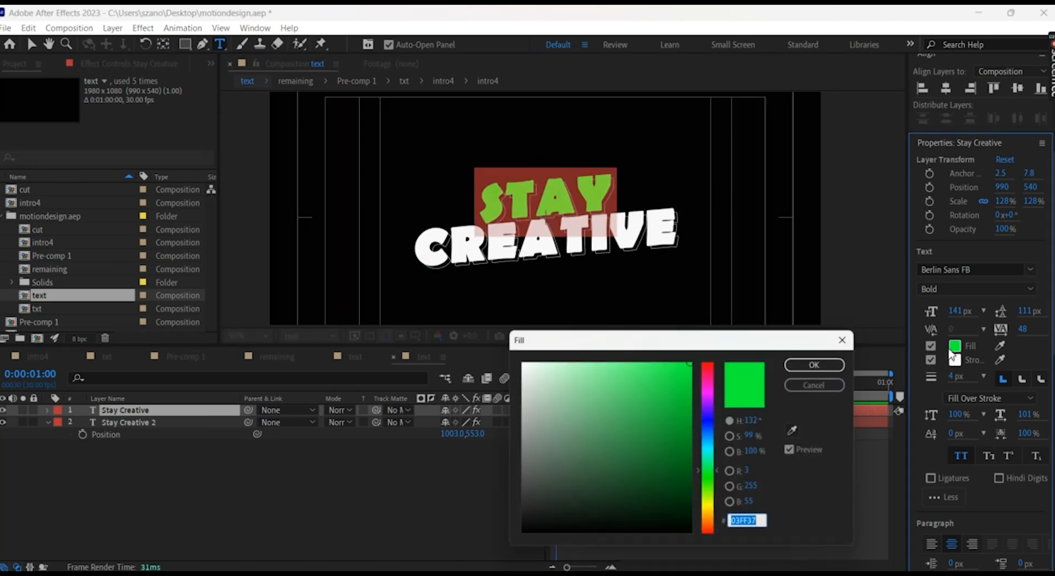
pyautogui.click(708, 363)
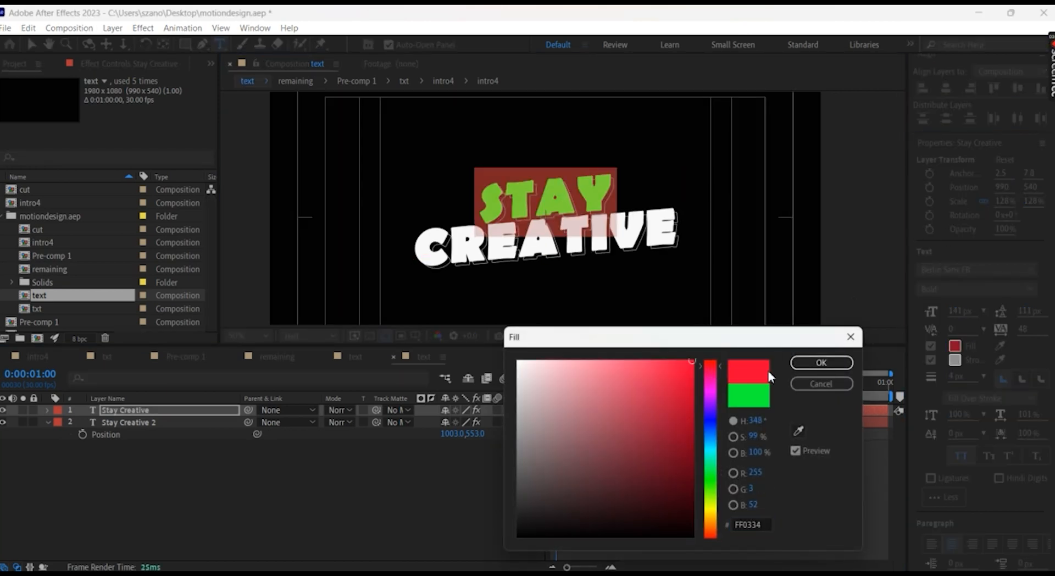
pyautogui.click(820, 362)
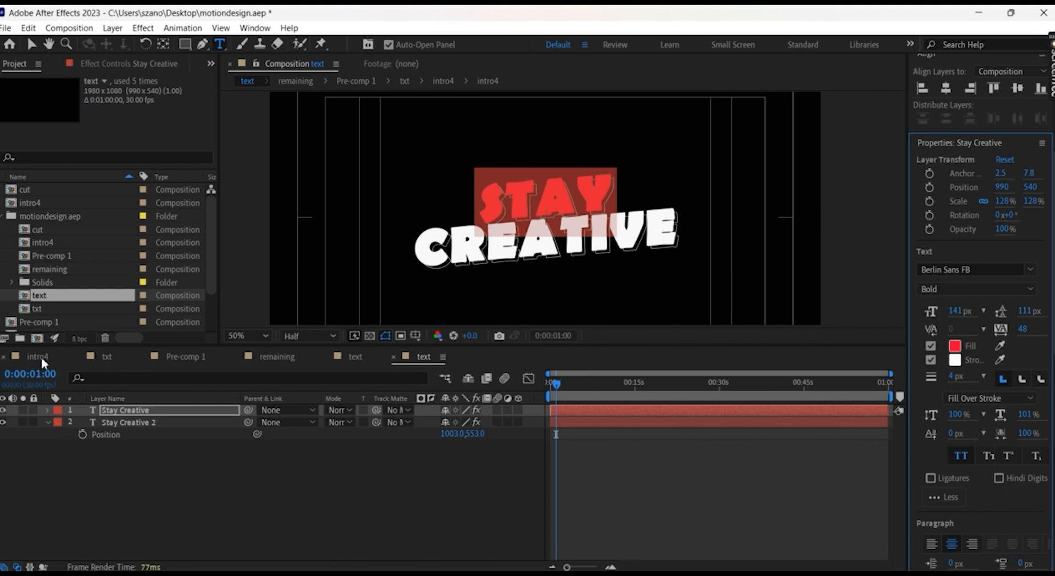
pyautogui.click(37, 356)
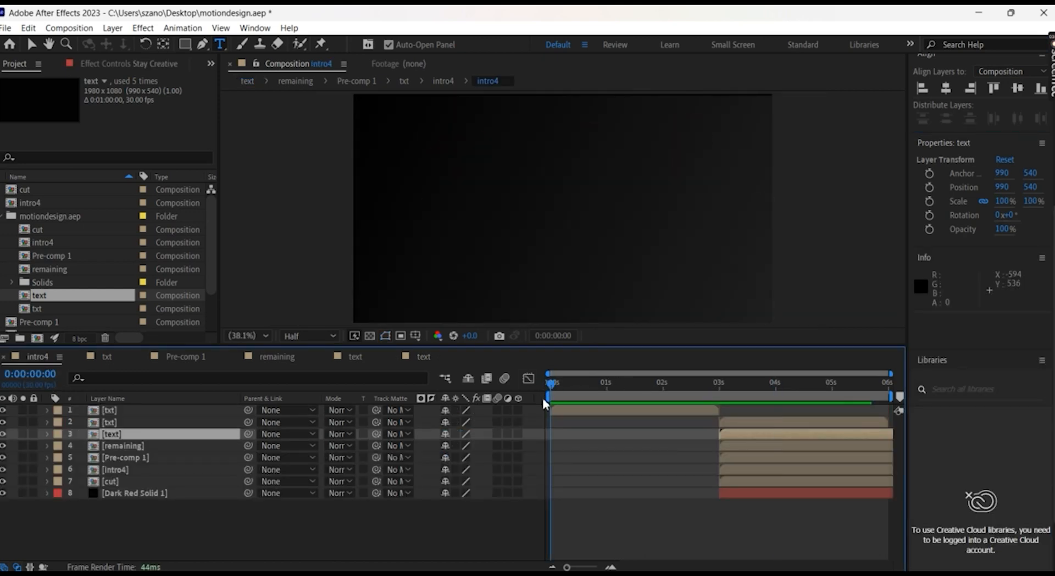
pyautogui.press('space')
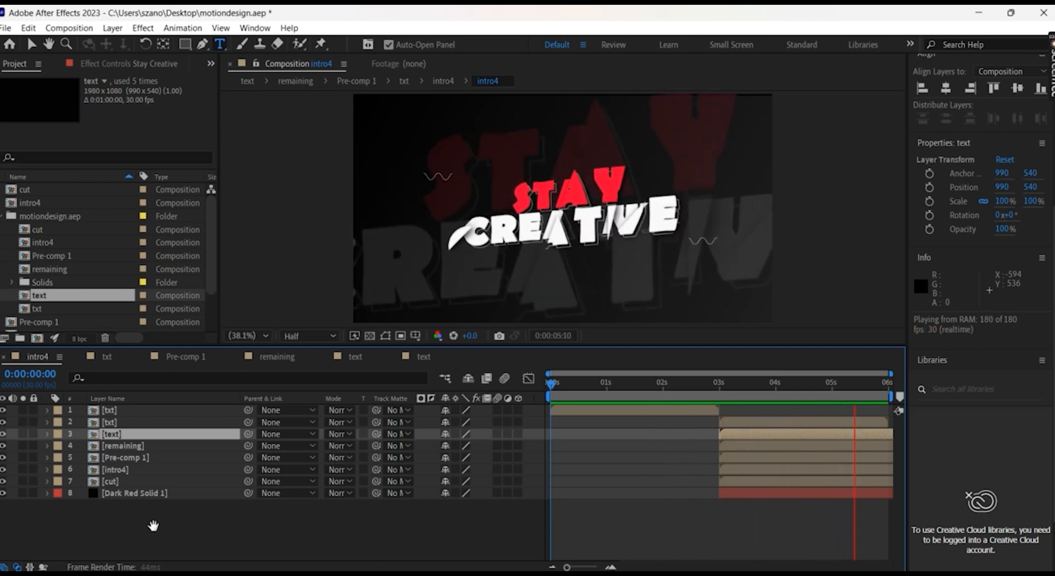
pyautogui.click(108, 422)
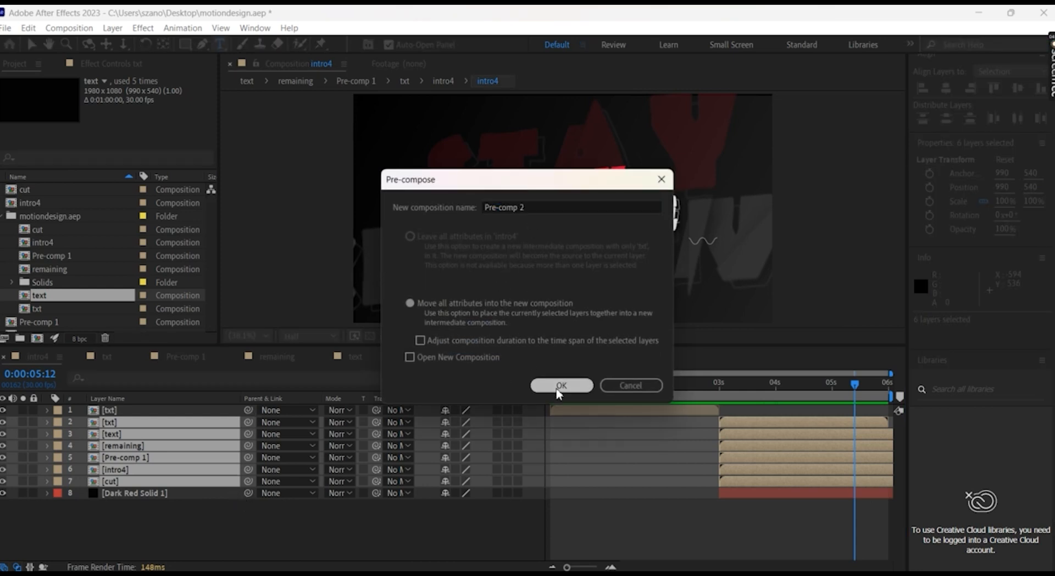
# Confirm nesting the layers into Pre-comp 2 and play intro4 from the 3-second mark
pyautogui.click(562, 384)
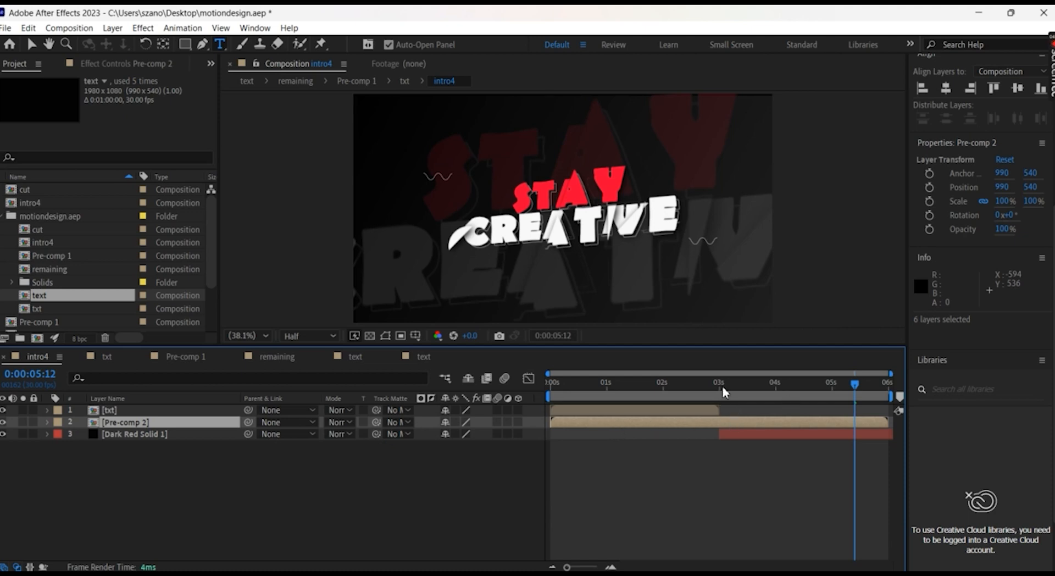
pyautogui.click(718, 381)
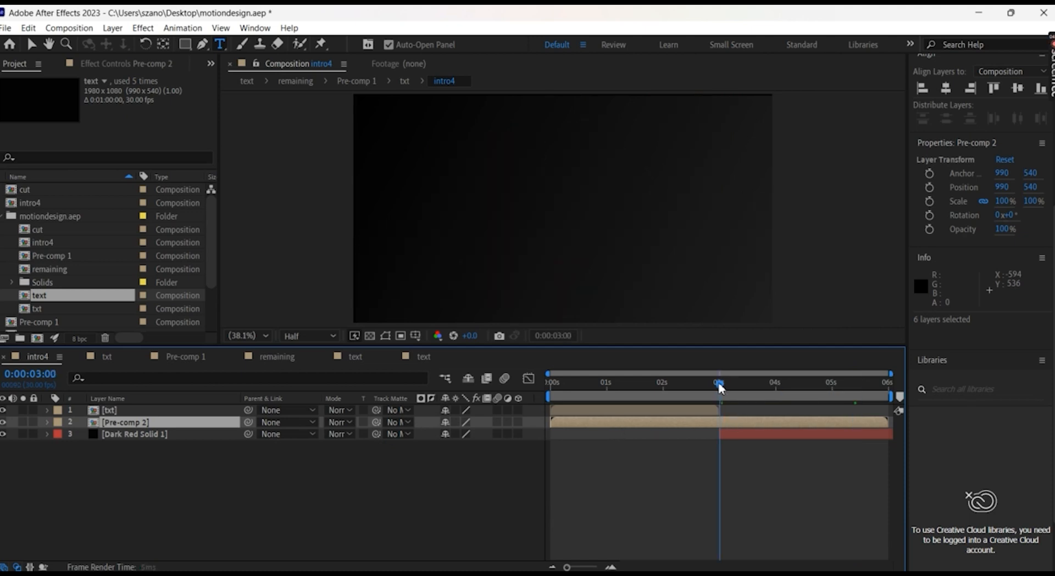
pyautogui.moveTo(718, 385)
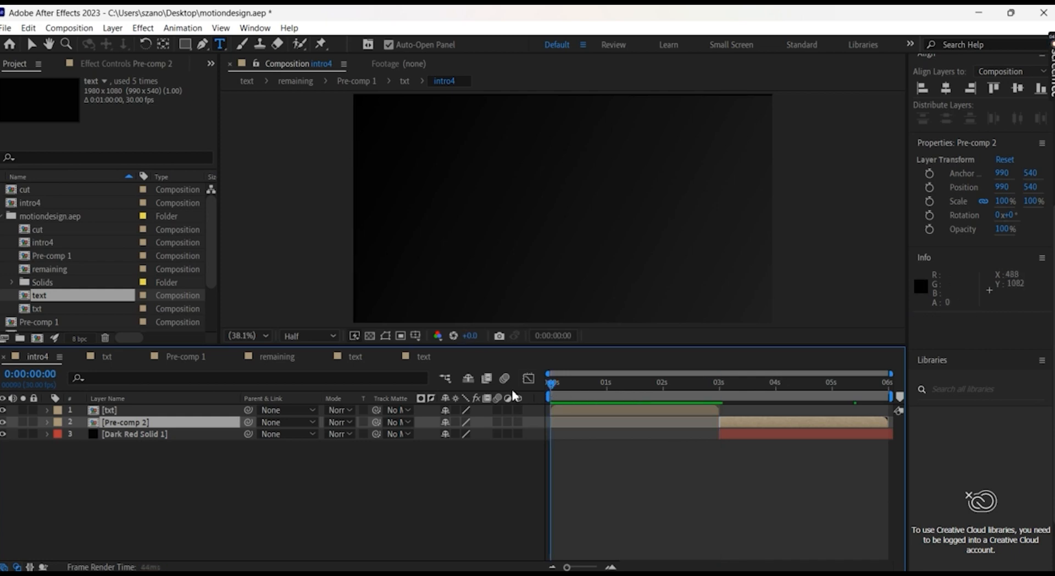
pyautogui.press('space')
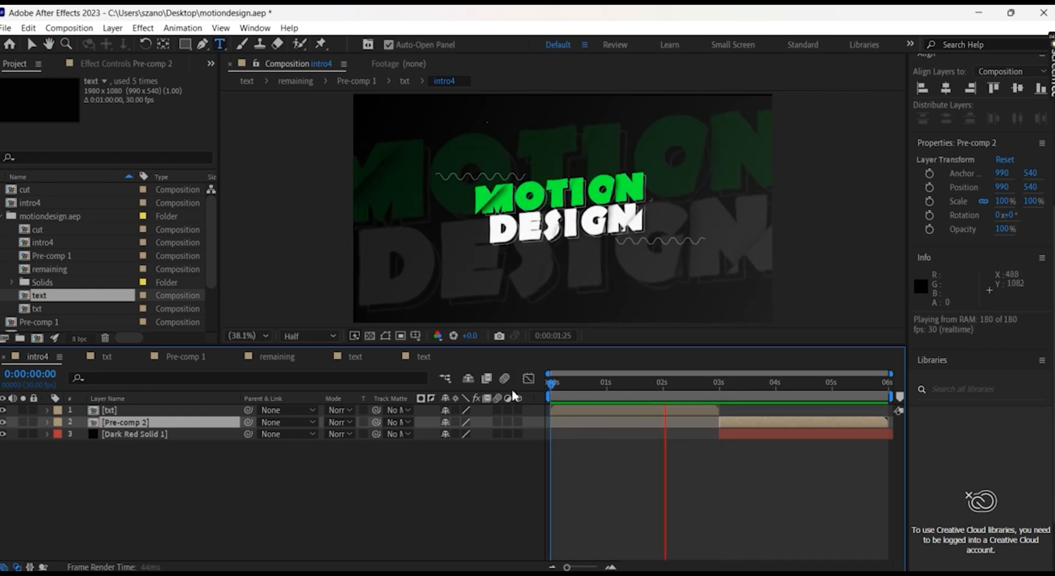